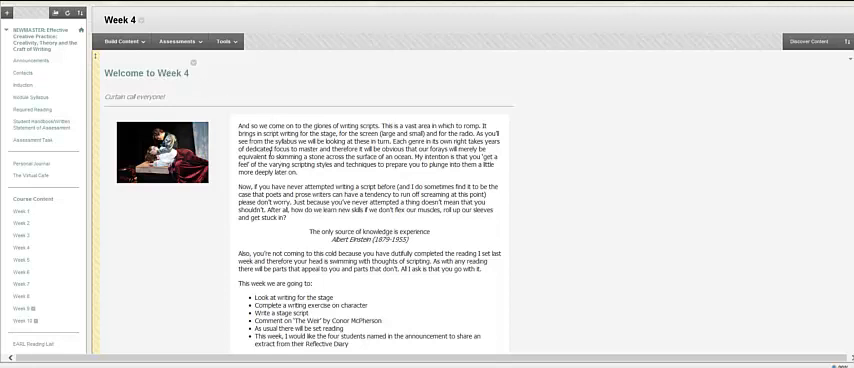
Step: Scroll down the Week 4 page to reach the Curtain Up! blog link
scroll(down, 3)
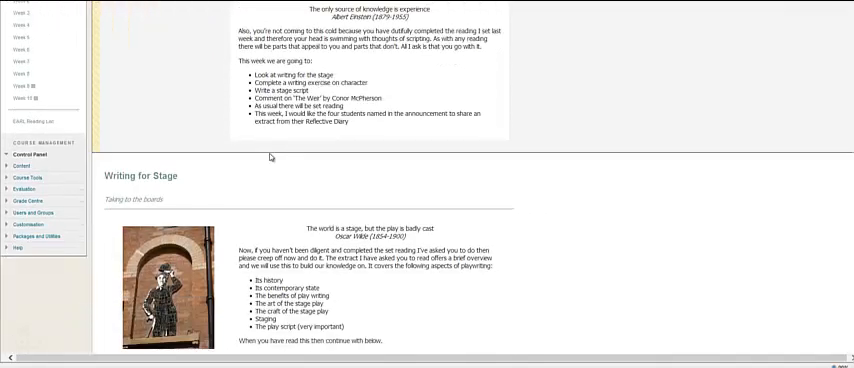
scroll(down, 3)
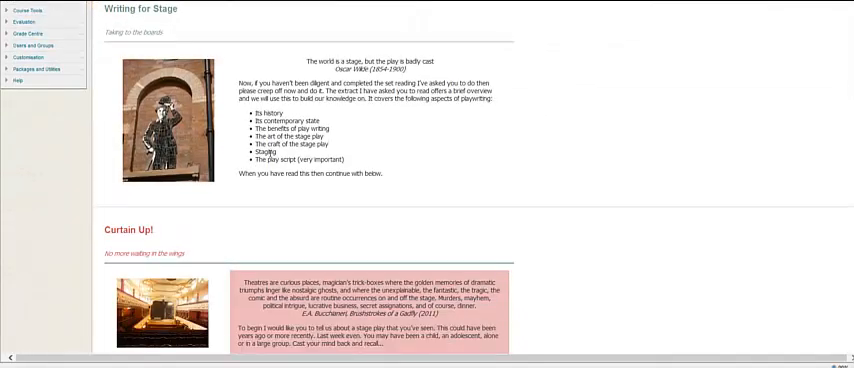
scroll(down, 3)
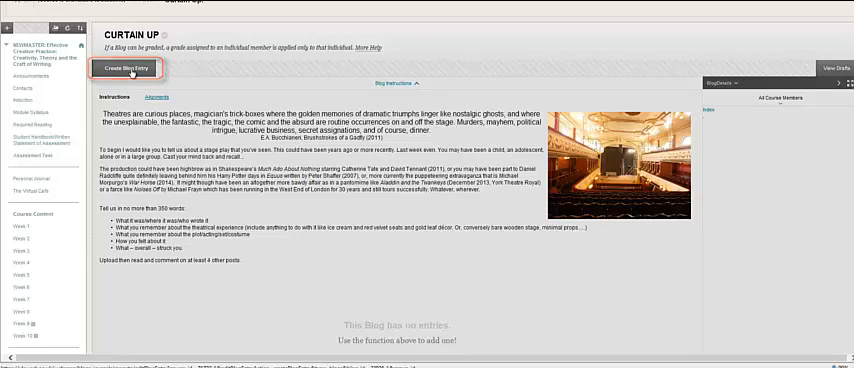
Step: Create a new Curtain Up blog entry and title it "test"
click(128, 68)
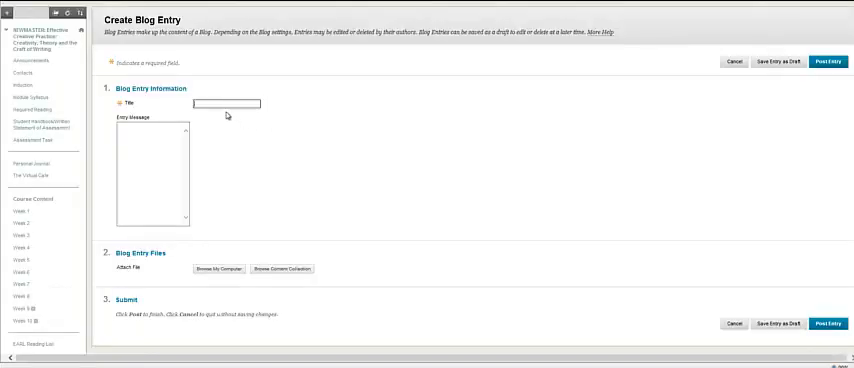
click(150, 170)
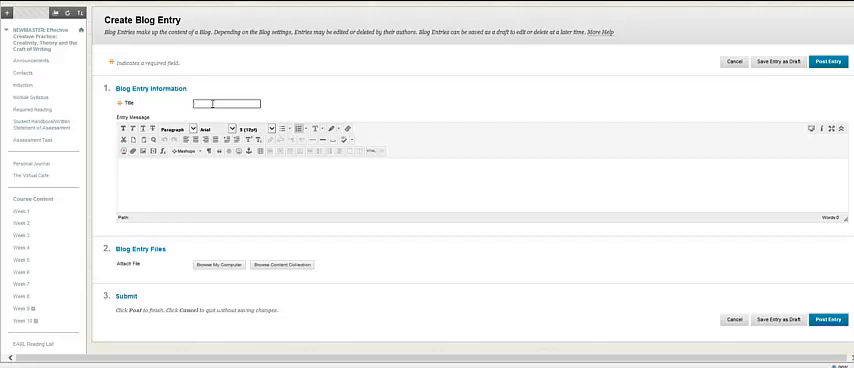
click(224, 104)
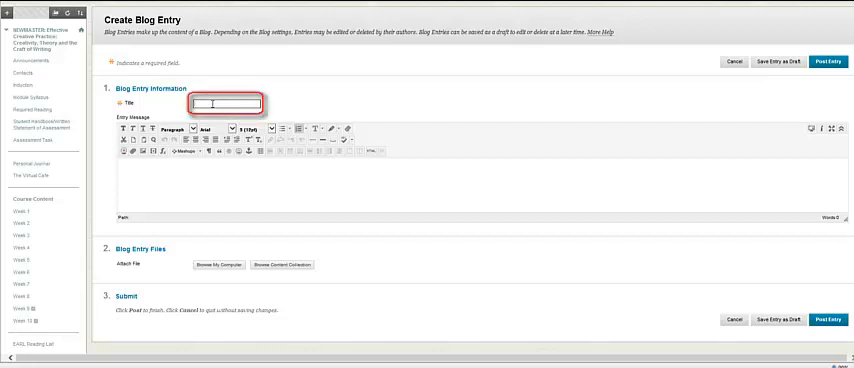
text(test)
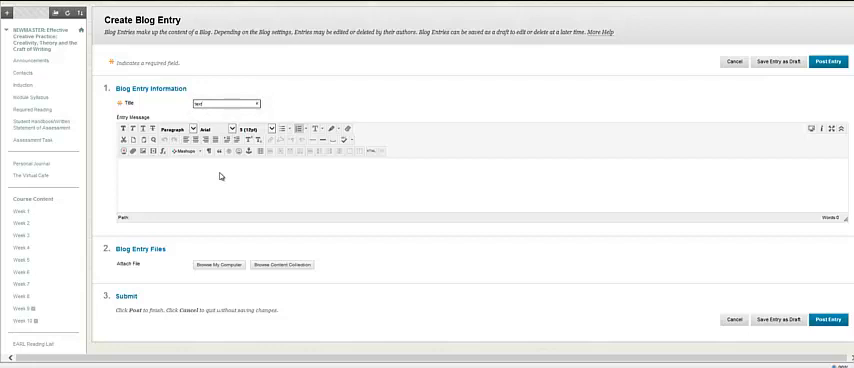
Step: Enter "test" as the entry message and move down to the Submit section
click(176, 168)
text(test)
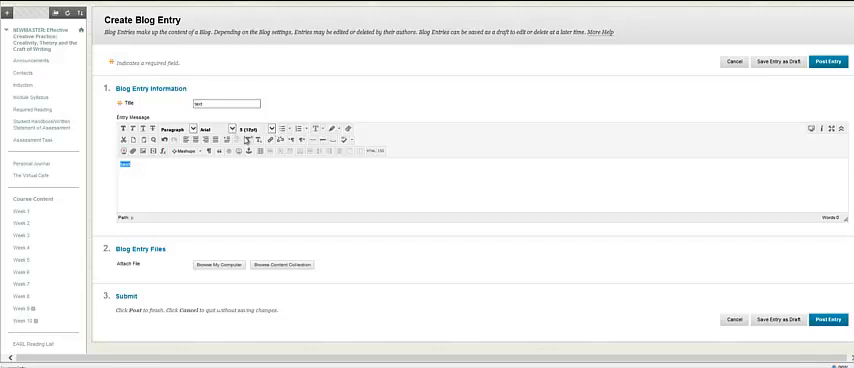
mouse_move(352, 148)
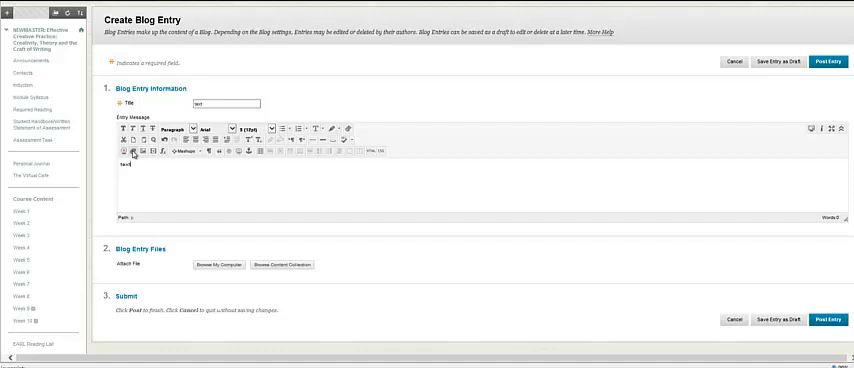
mouse_move(138, 152)
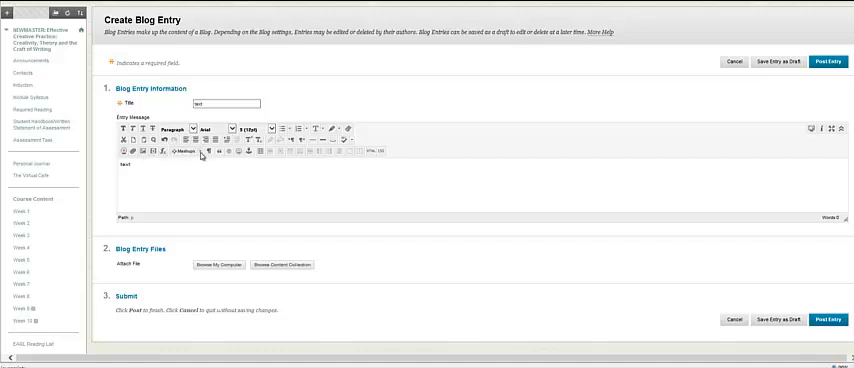
click(186, 156)
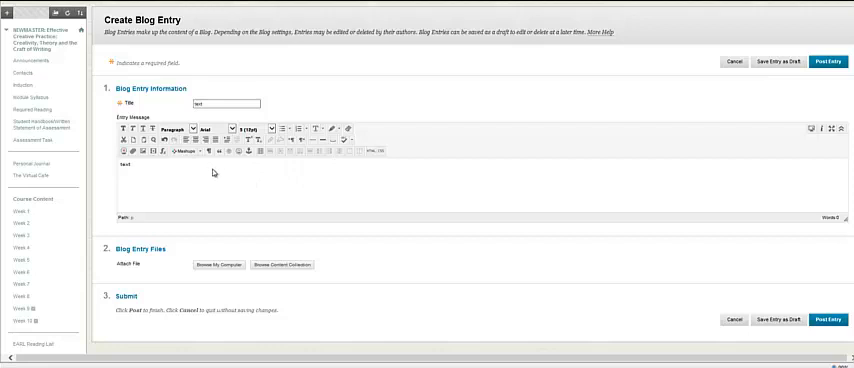
scroll(down, 3)
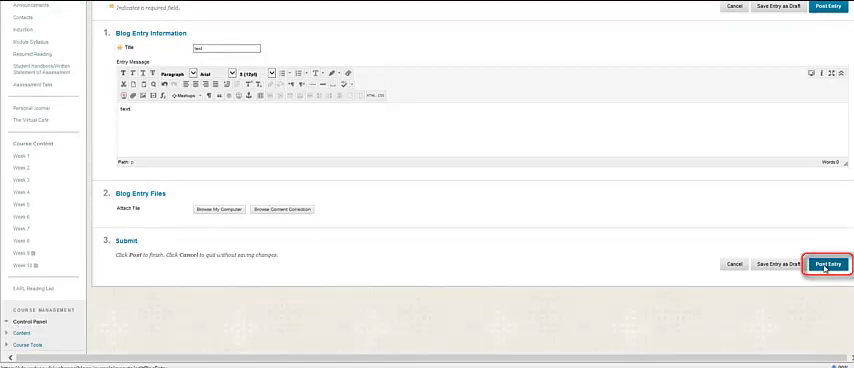
mouse_move(724, 260)
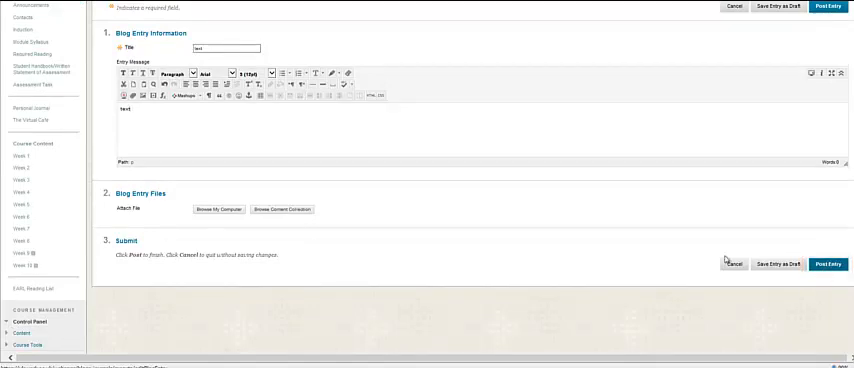
Step: Post the test entry and locate it on the Curtain Up blog page
click(828, 264)
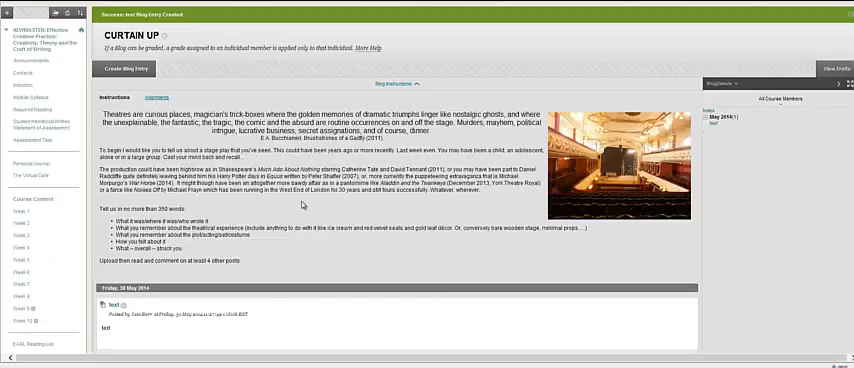
scroll(down, 3)
text(text)
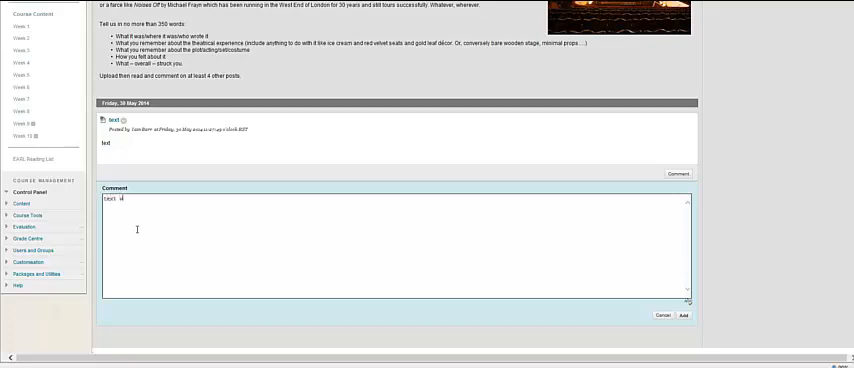
Step: Add the comment "wo" beneath the test entry
text(wo)
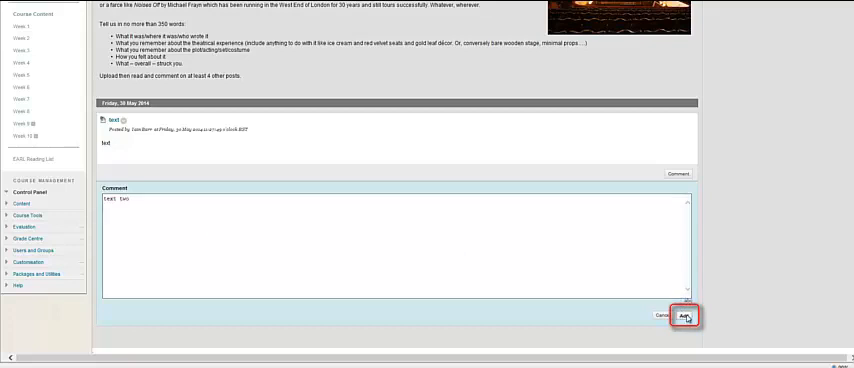
click(684, 316)
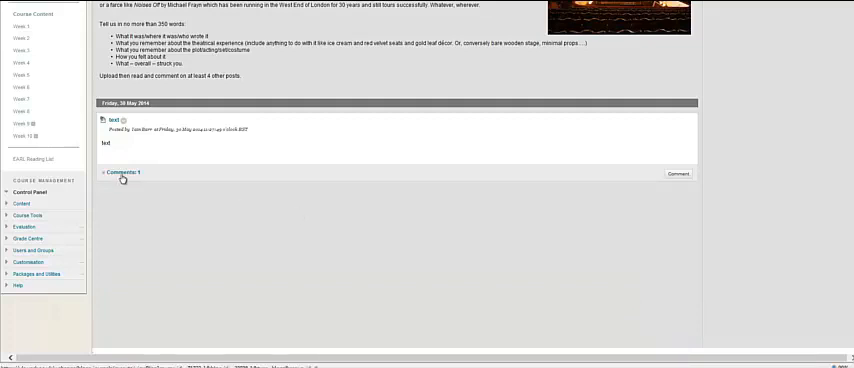
mouse_move(300, 162)
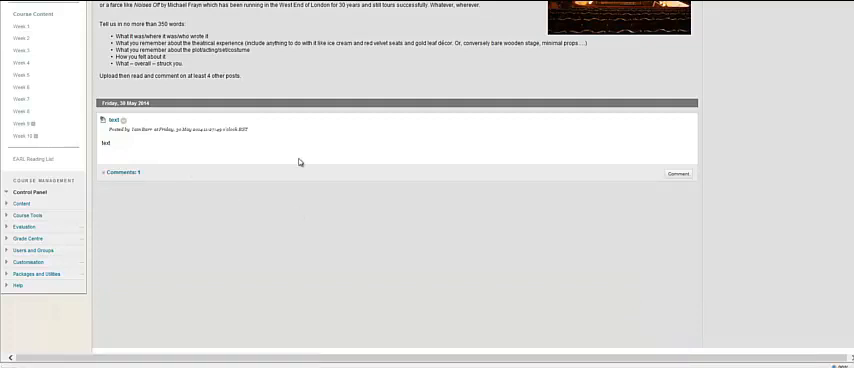
scroll(up, 3)
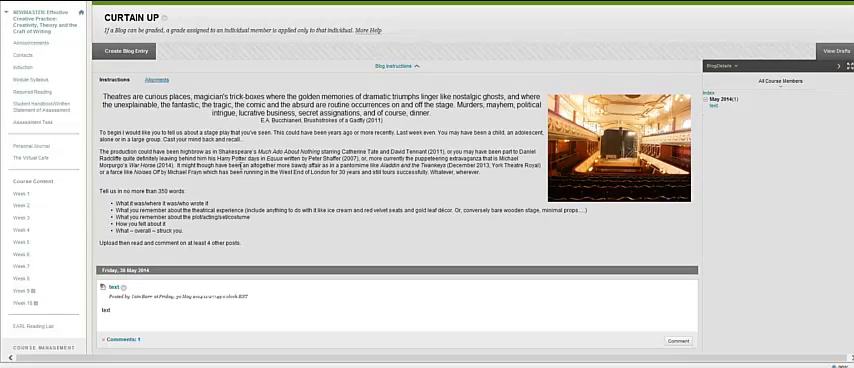
scroll(down, 3)
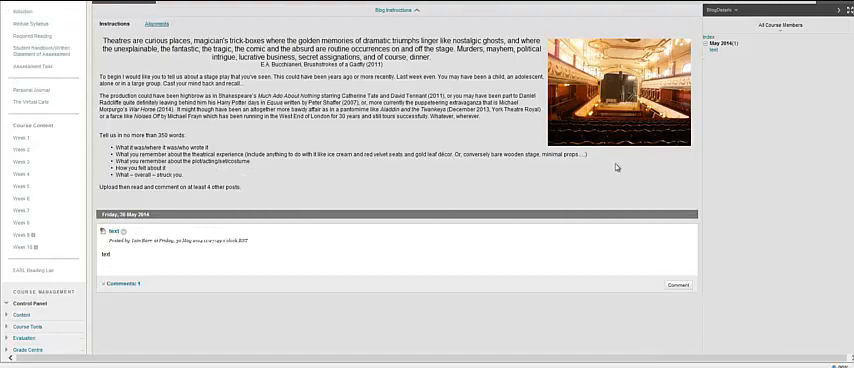